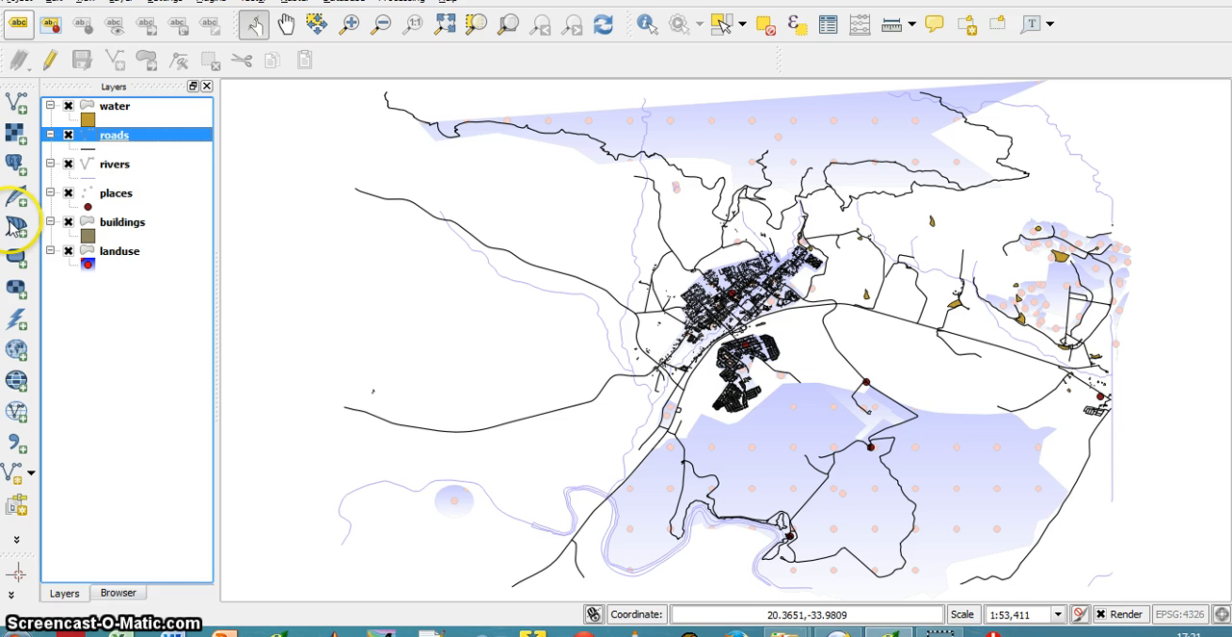
pyautogui.moveTo(673, 493)
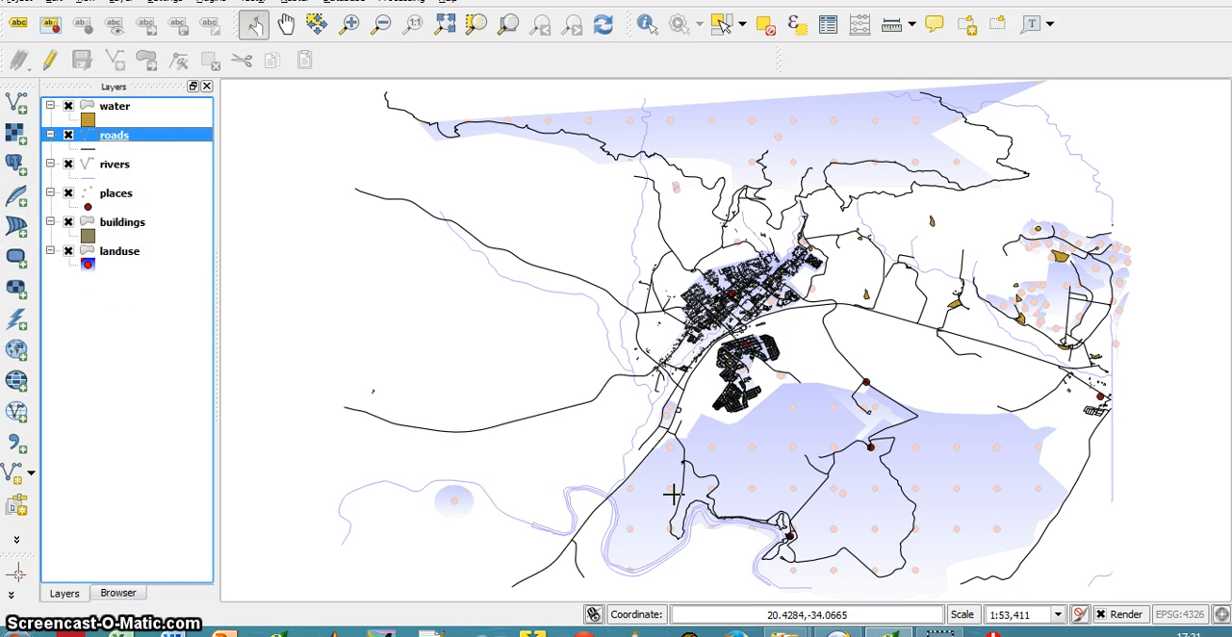
pyautogui.moveTo(914, 321)
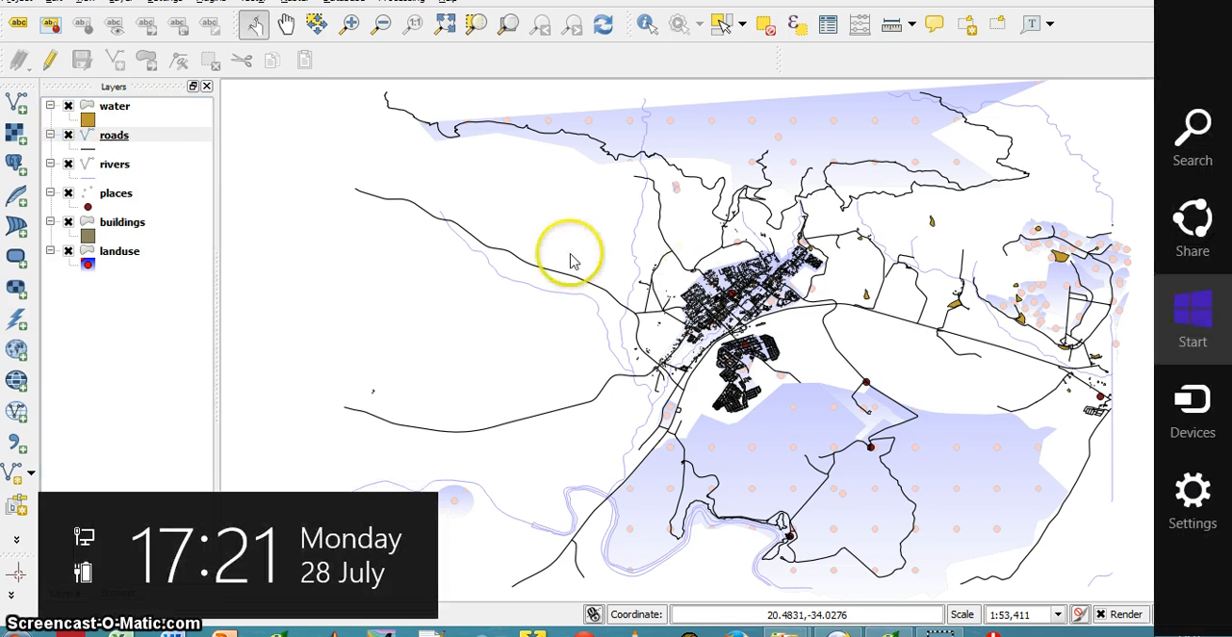
# Step: Edit the roads layer's simple line symbol and confirm its colour stays black
pyautogui.click(114, 135)
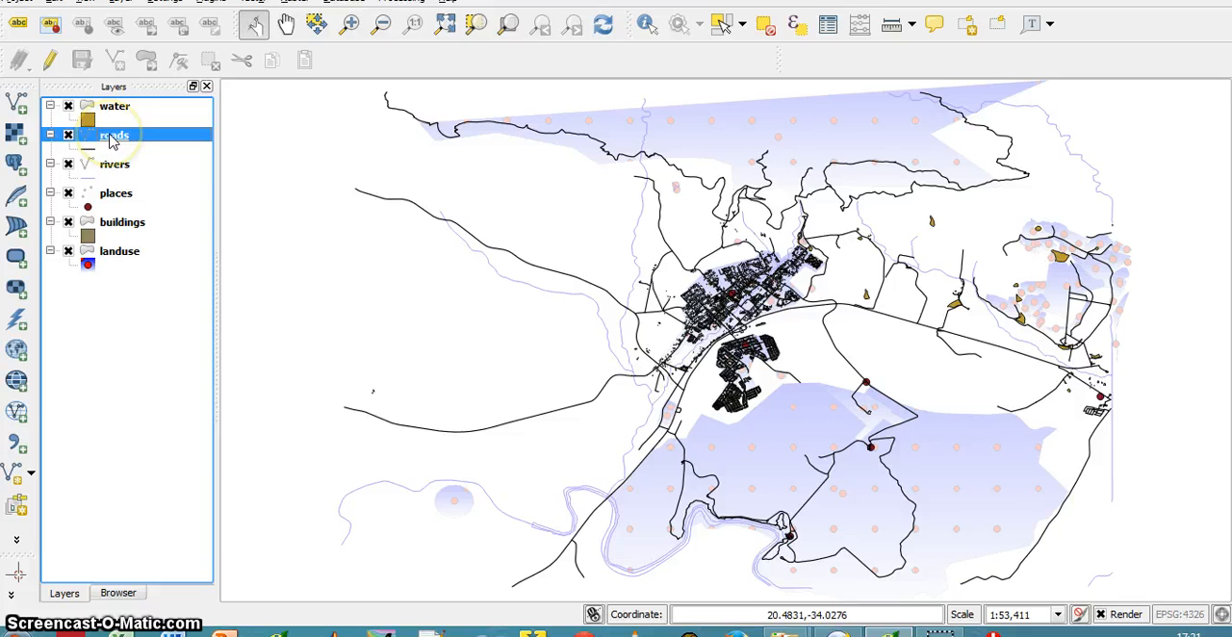
pyautogui.doubleClick(113, 135)
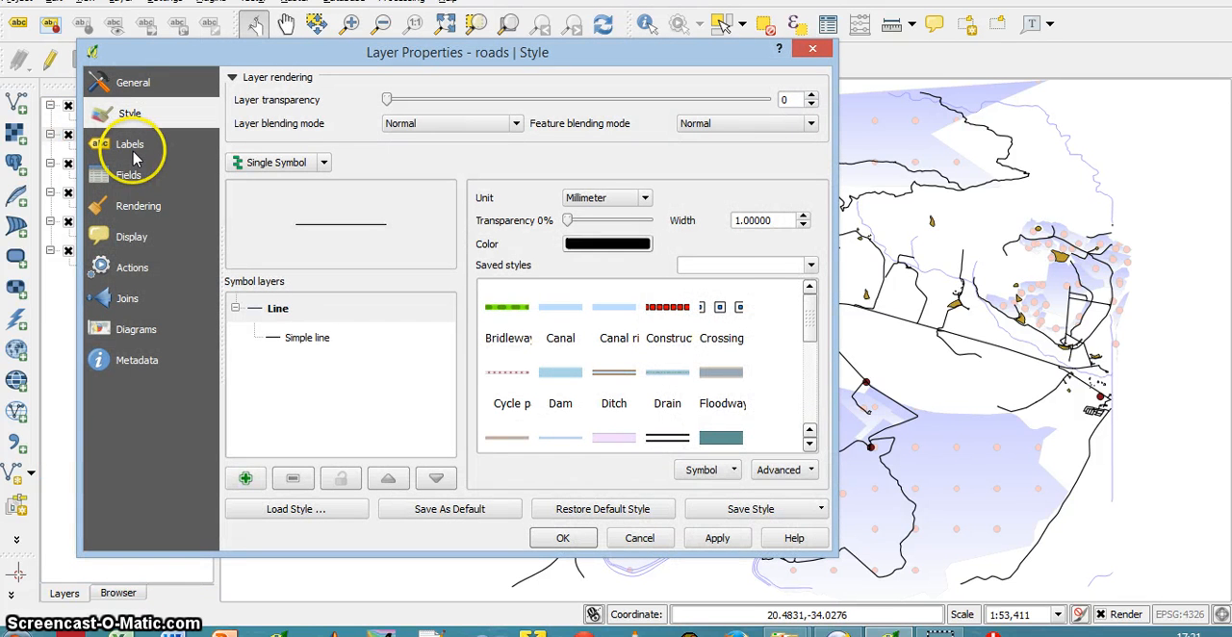
pyautogui.click(308, 337)
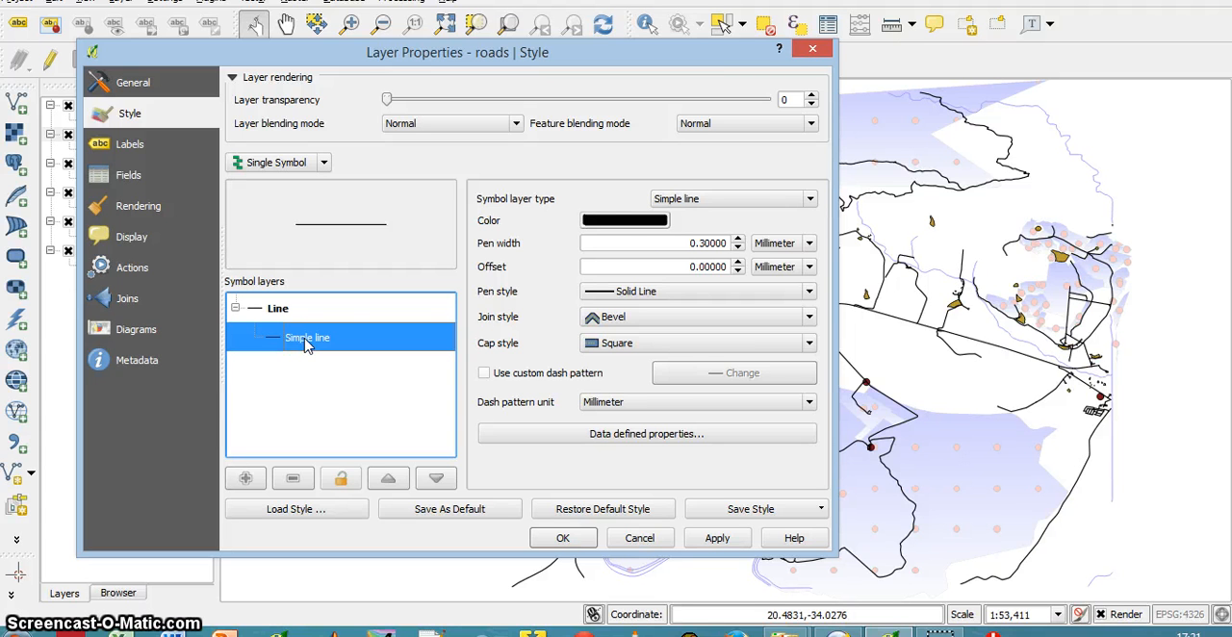
pyautogui.click(623, 219)
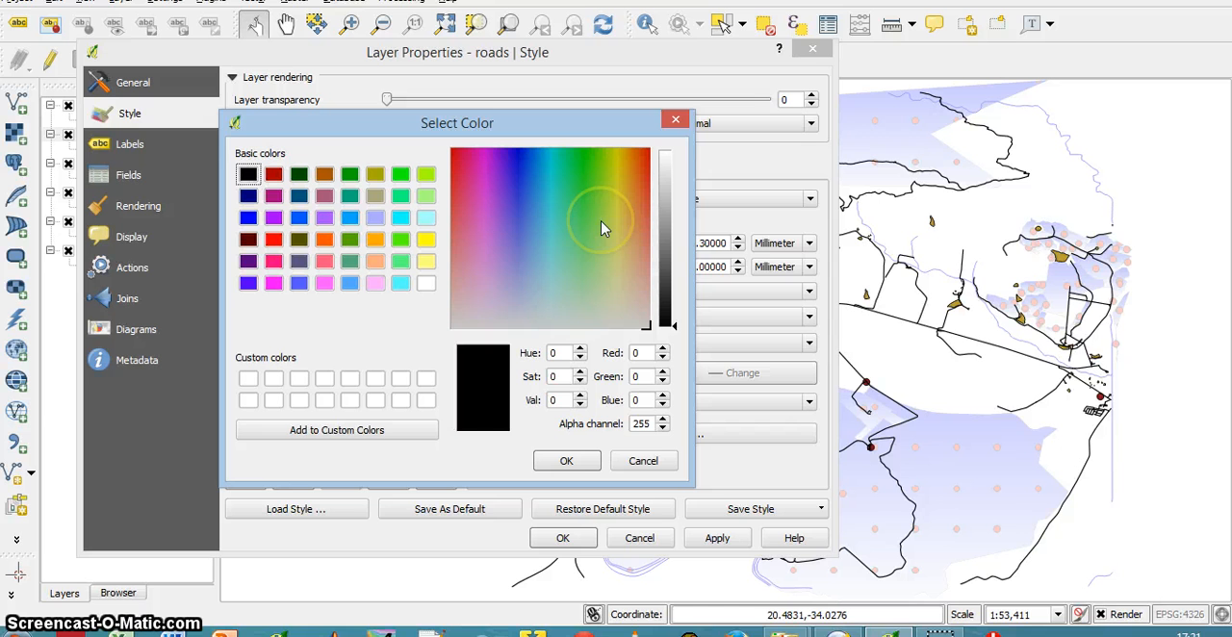
pyautogui.click(425, 281)
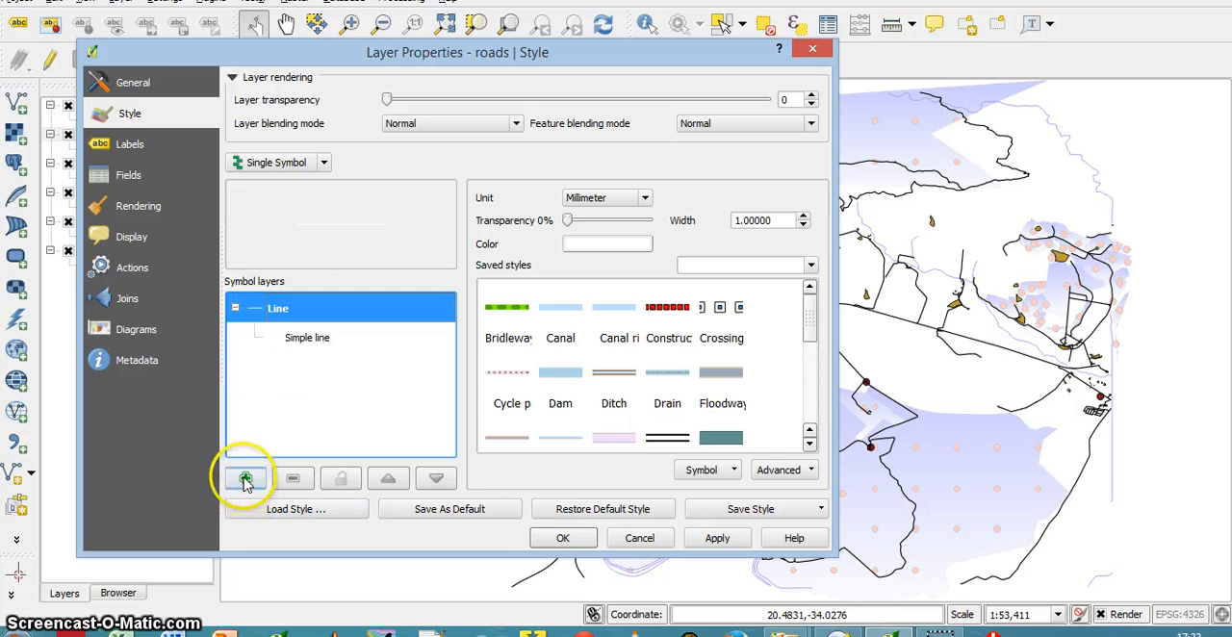
# Step: Add a second simple line and apply a 3 mm black outer line to the map
pyautogui.click(247, 478)
pyautogui.write('3')
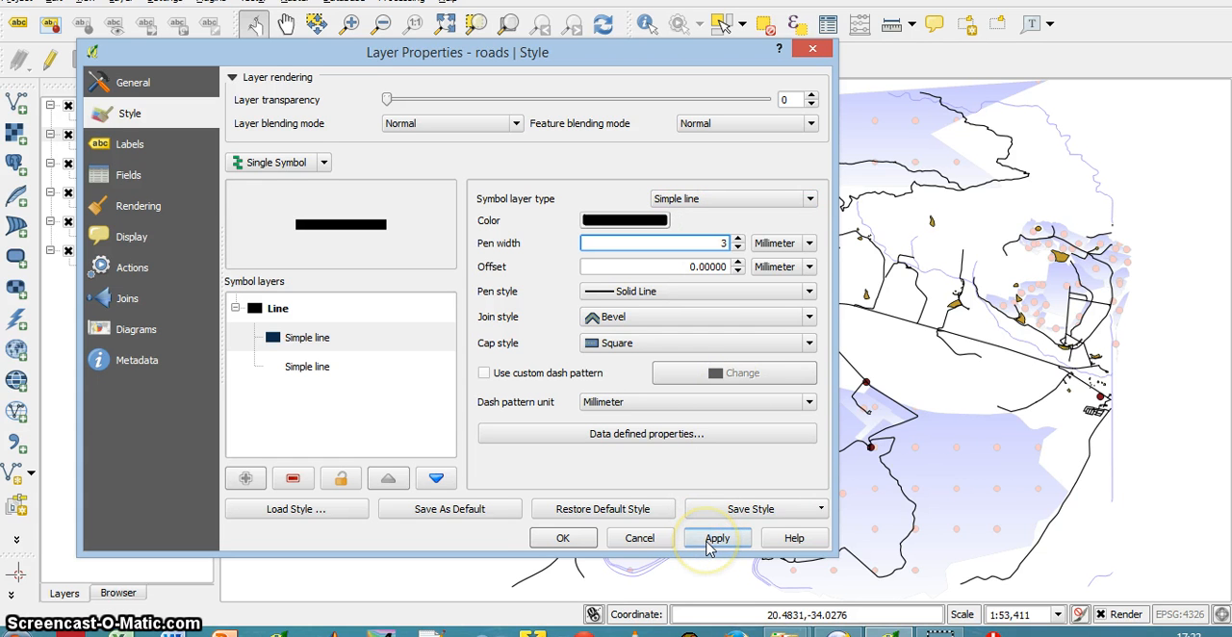
pyautogui.click(716, 537)
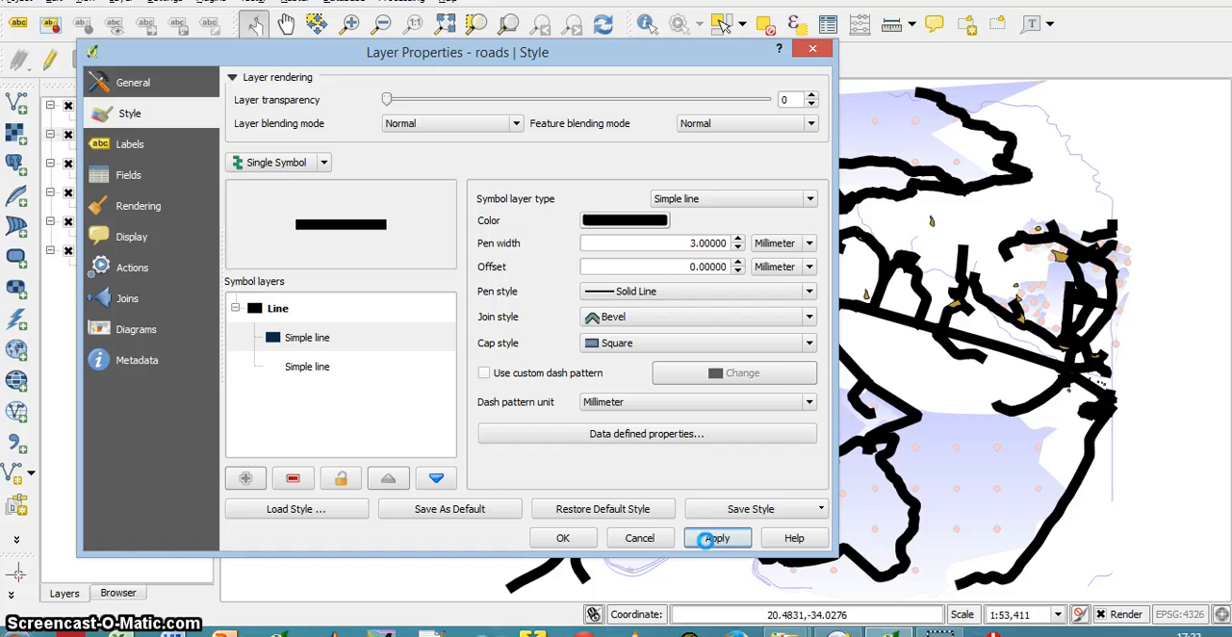
pyautogui.click(716, 539)
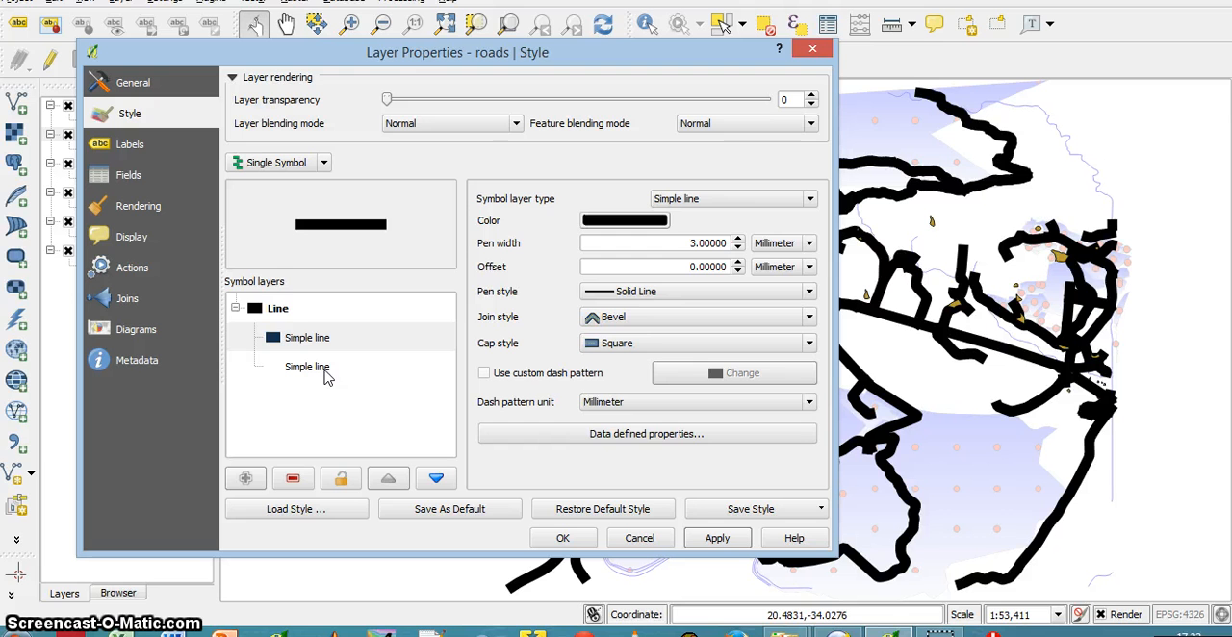
# Step: Enable symbol levels on the whole roads symbol and set the line layers' drawing passes
pyautogui.click(277, 308)
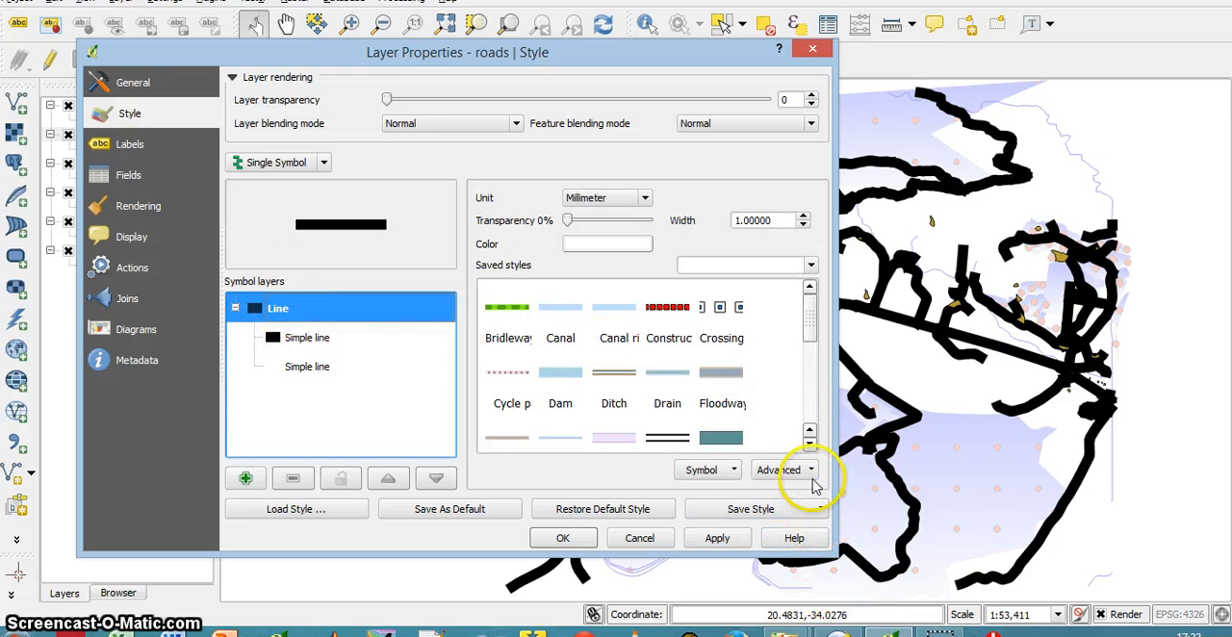
pyautogui.click(785, 470)
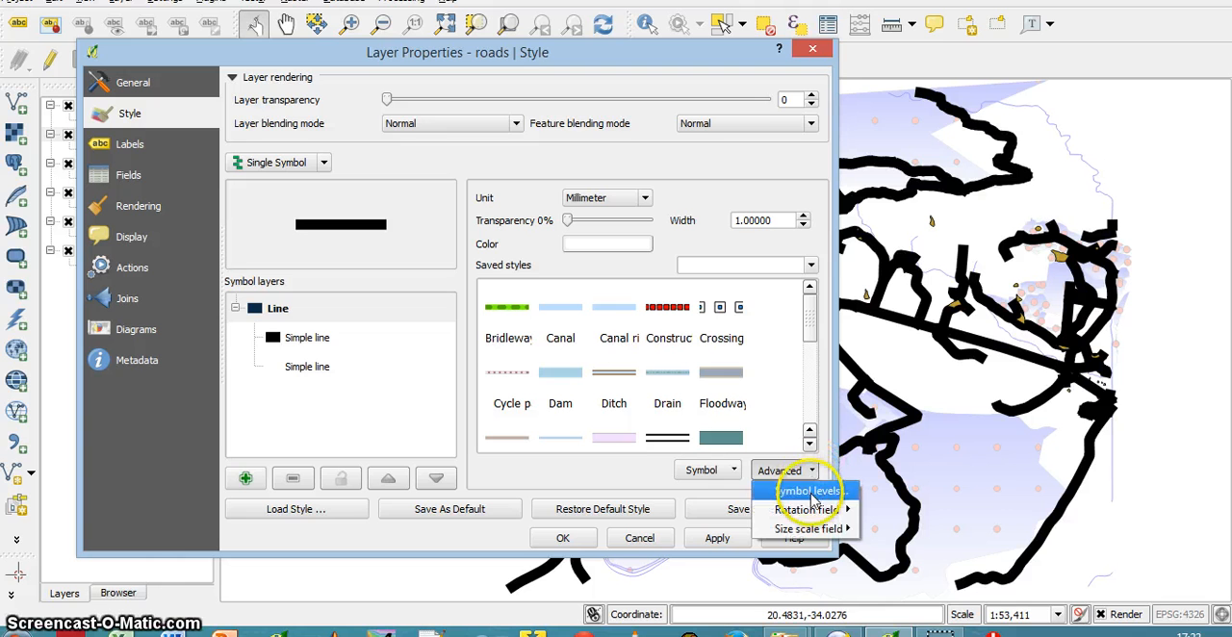
pyautogui.click(807, 491)
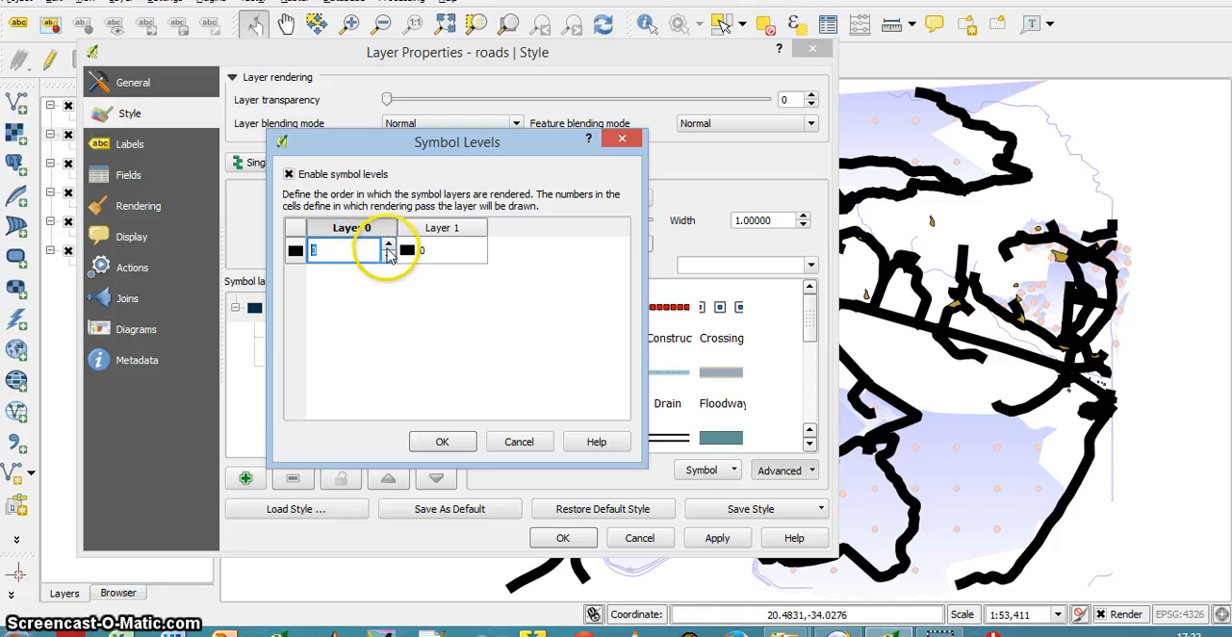
pyautogui.click(389, 247)
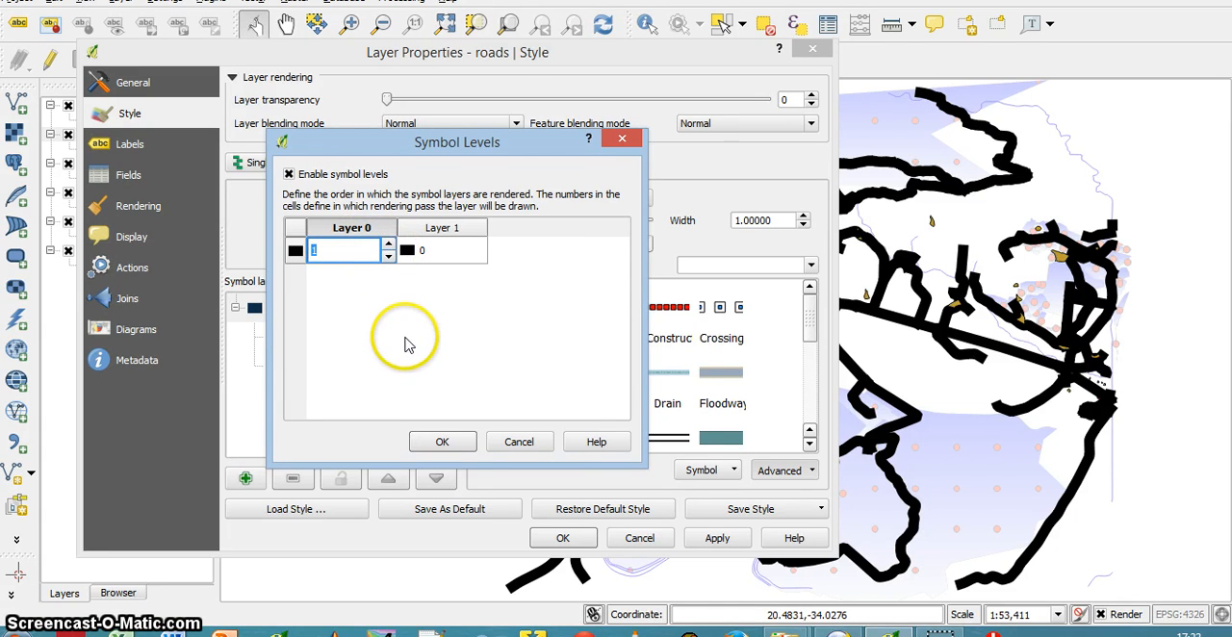
pyautogui.moveTo(452, 254)
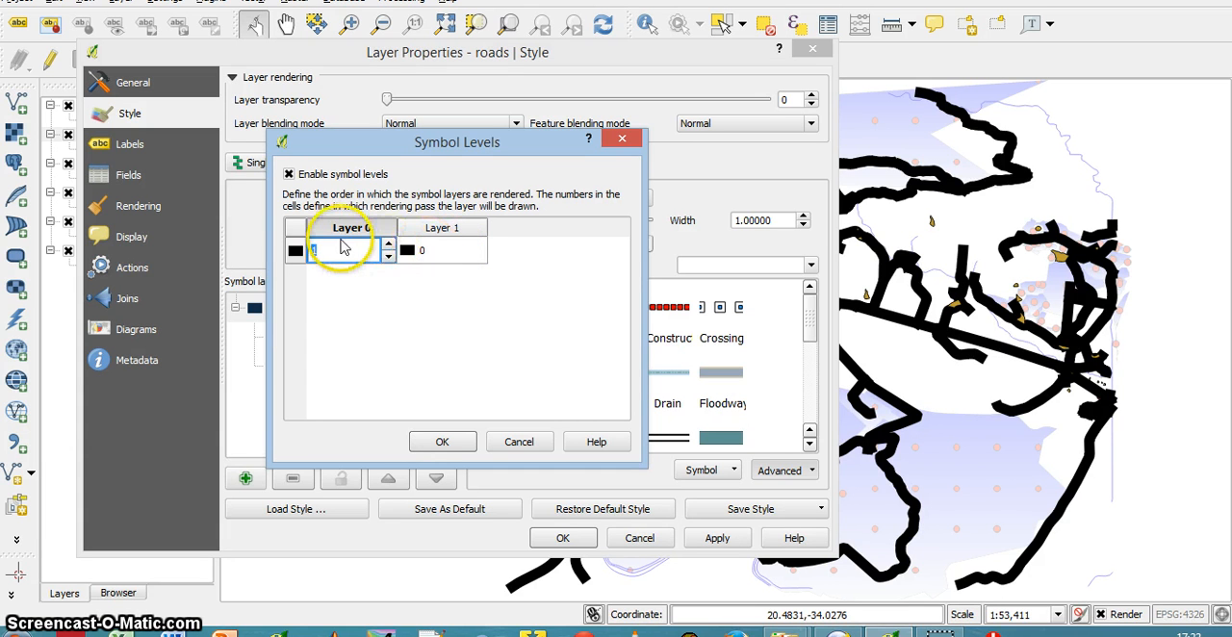
pyautogui.click(337, 250)
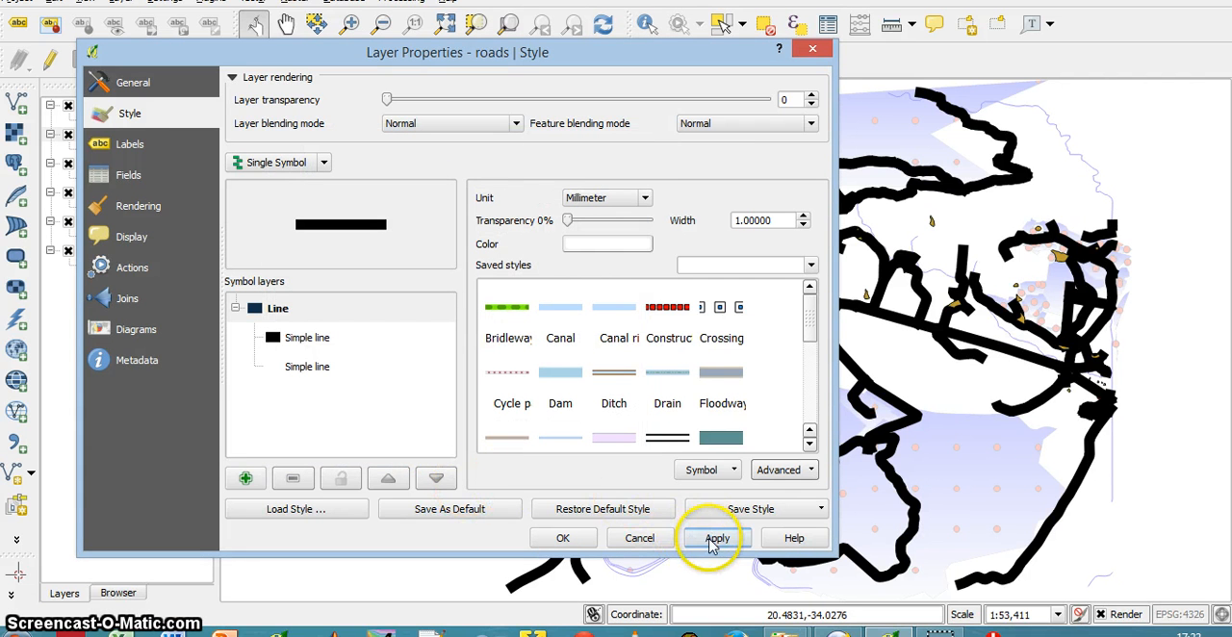
# Step: Apply the levelled style so roads draw as black casing with a white centre line
pyautogui.click(717, 537)
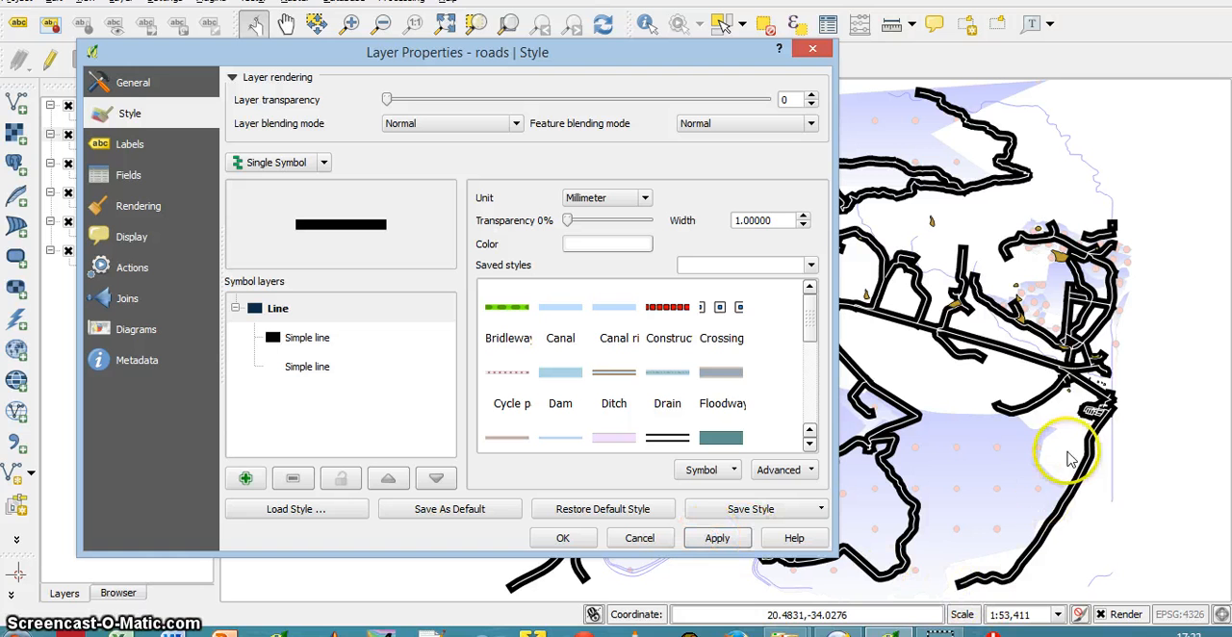